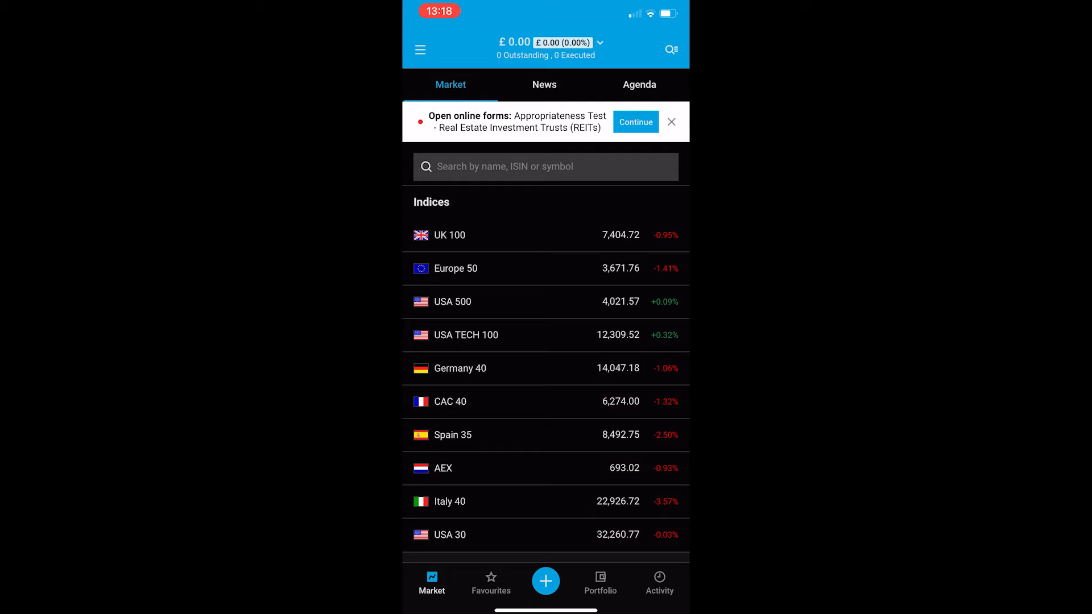
# Search for Tesla and select the Tesla share from the results.
pyautogui.click(545, 166)
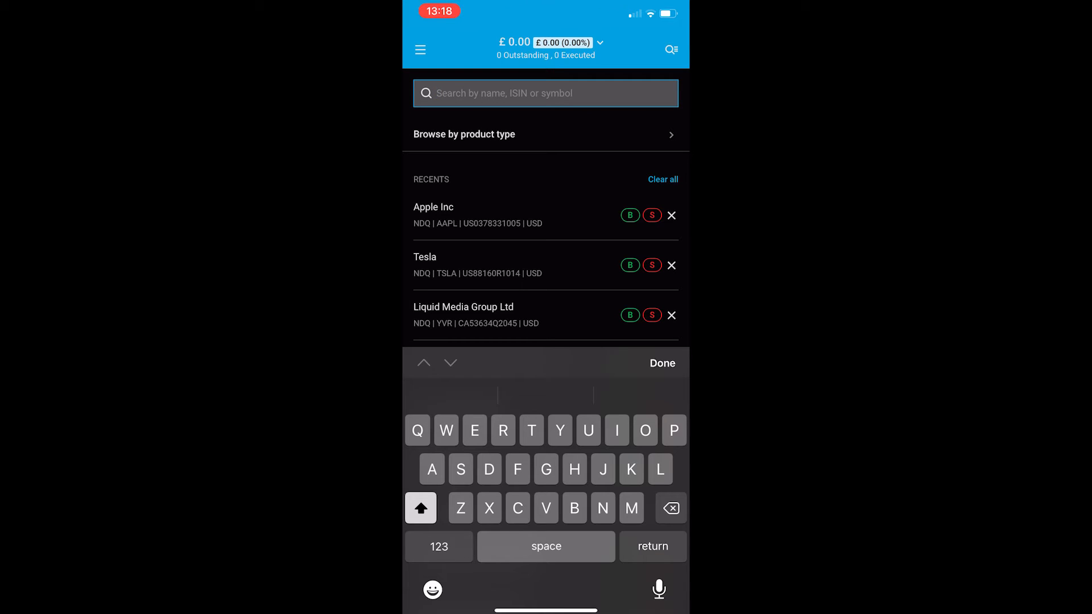
pyautogui.write('Tssla')
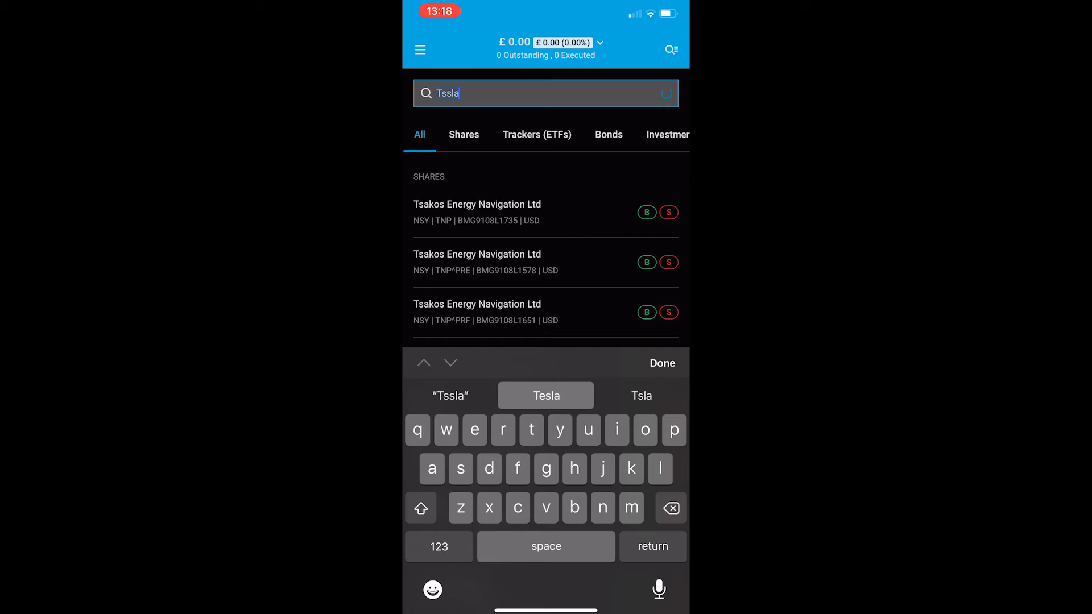
pyautogui.click(545, 395)
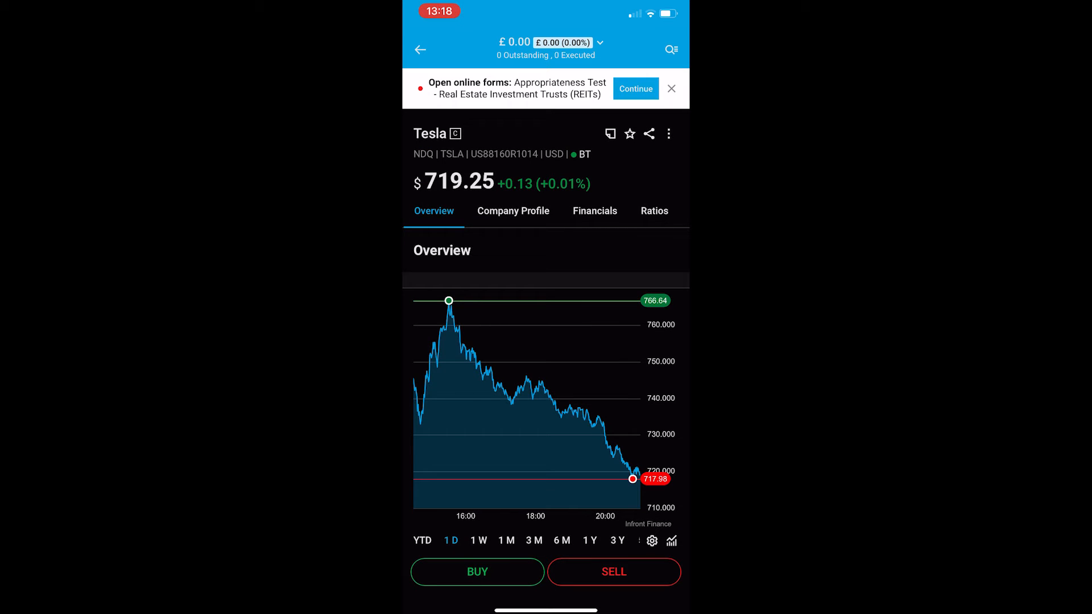
# Show Tesla's one-year price history and begin a buy order.
pyautogui.click(588, 540)
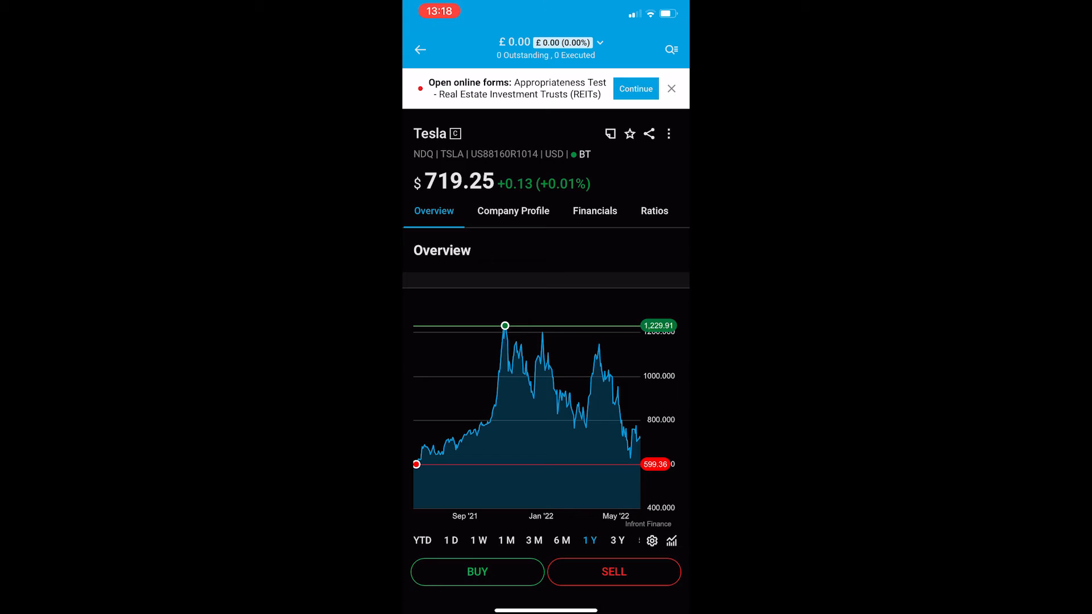
pyautogui.click(476, 572)
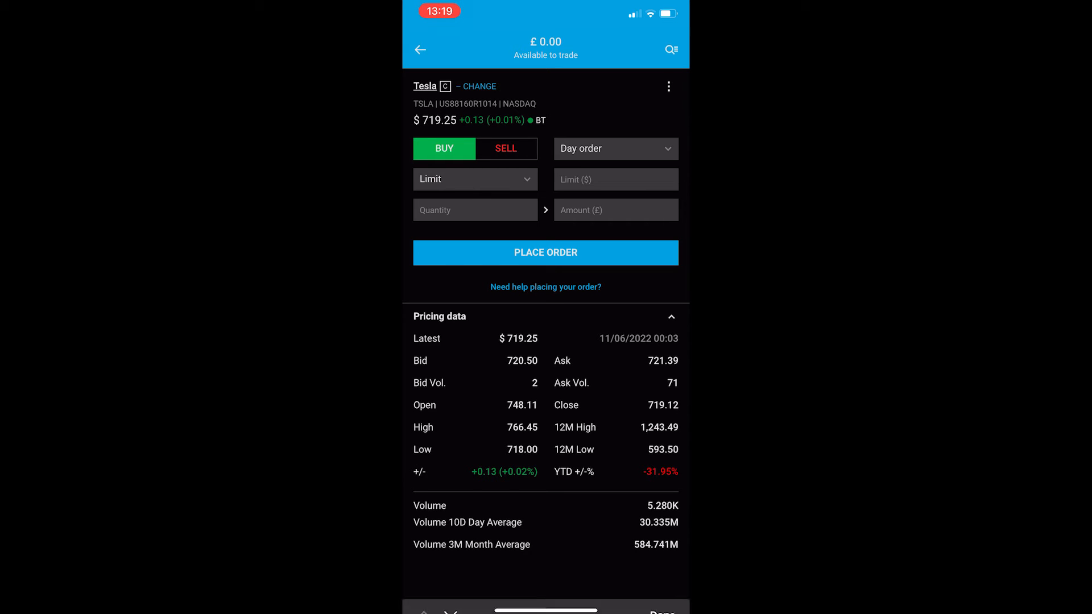
# Change the order duration from Day to GTC.
pyautogui.click(615, 148)
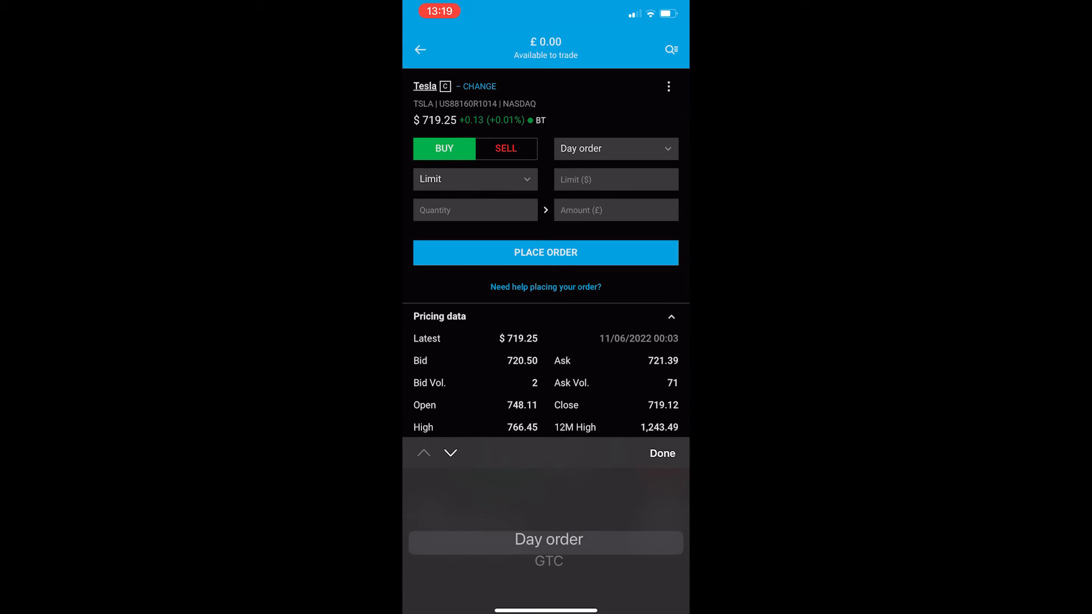
pyautogui.click(548, 562)
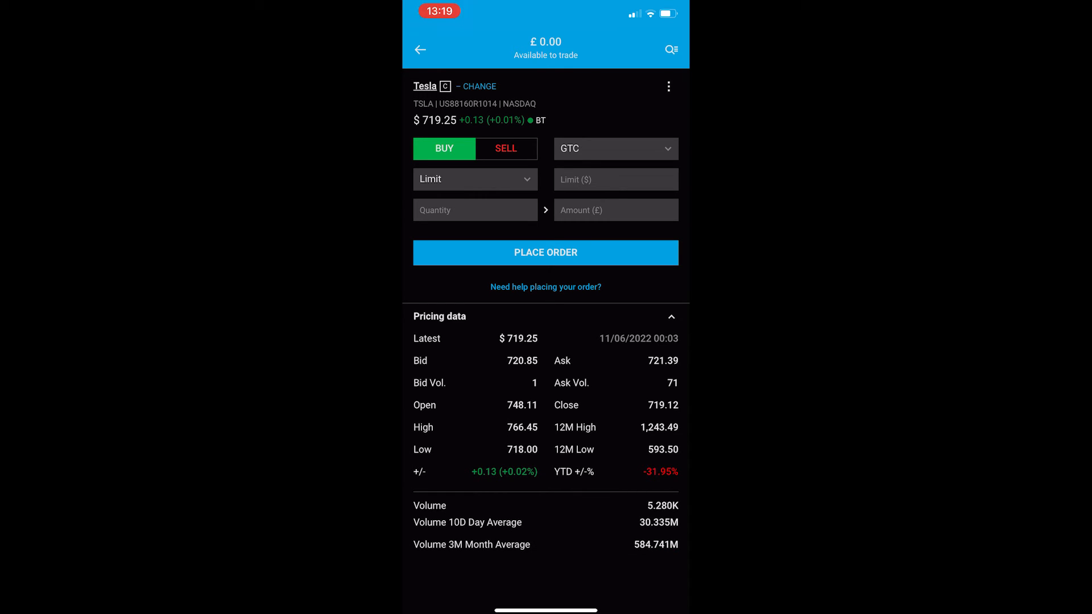
pyautogui.click(615, 178)
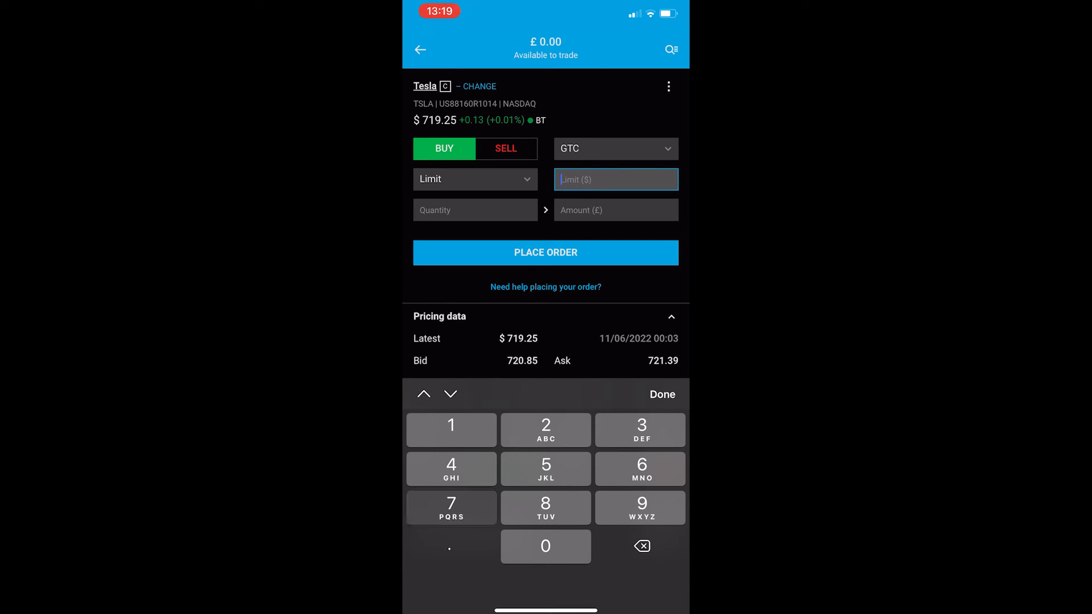
# Enter a 700 limit price and a quantity of 5 shares.
pyautogui.write('700')
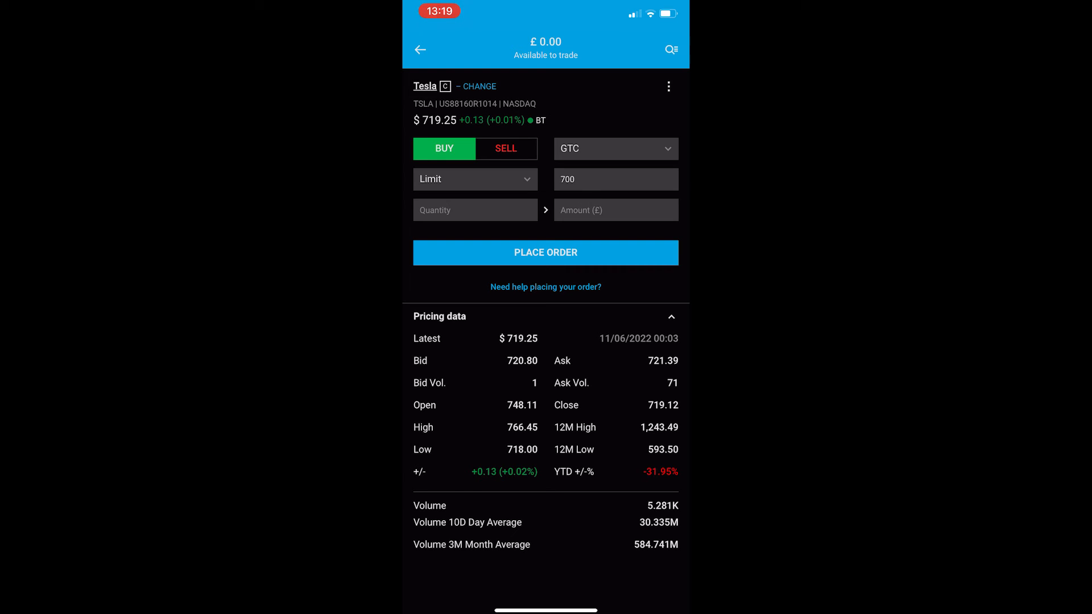
pyautogui.write('5')
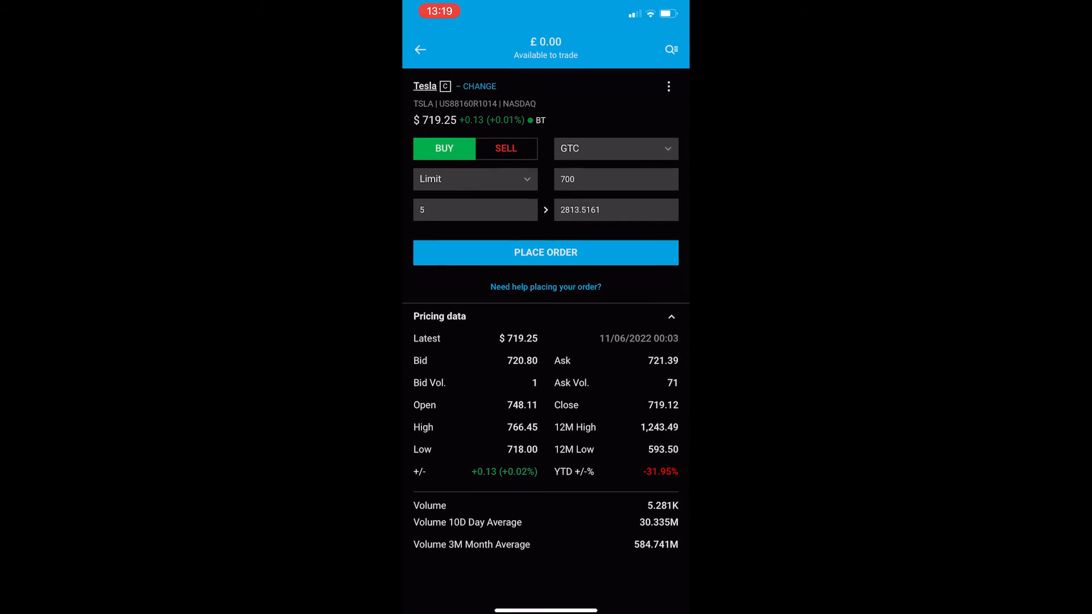